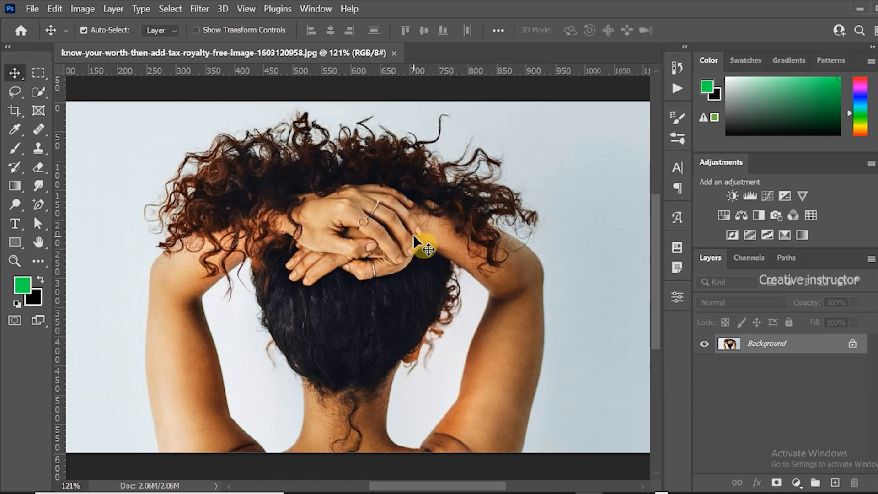
mouse_move(43, 93)
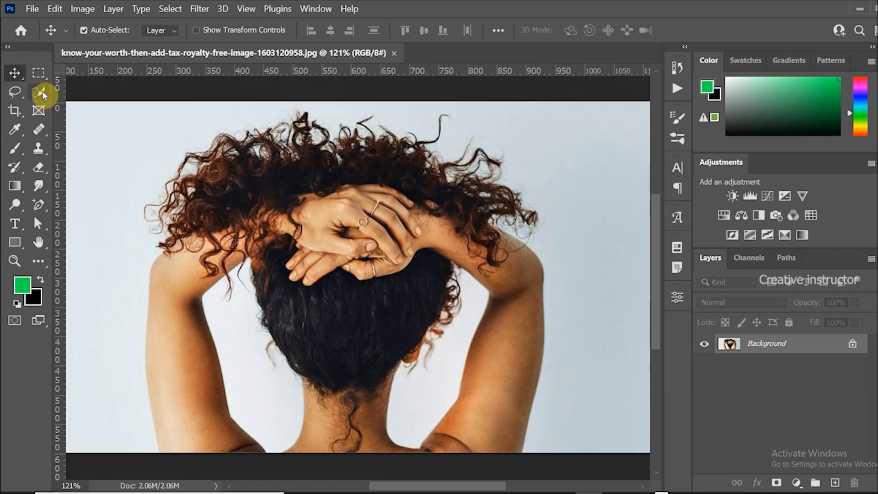
Step: With the Quick Selection tool, use Select Subject to auto-select the curly-haired woman
click(15, 92)
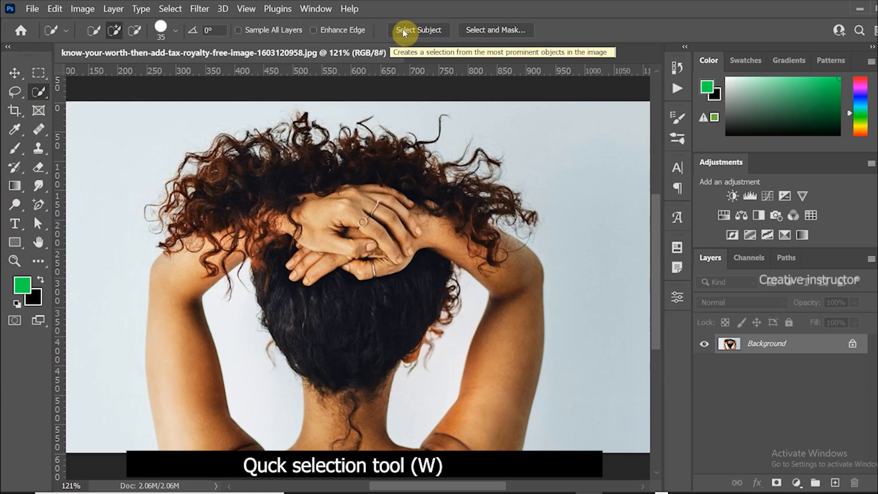
click(418, 29)
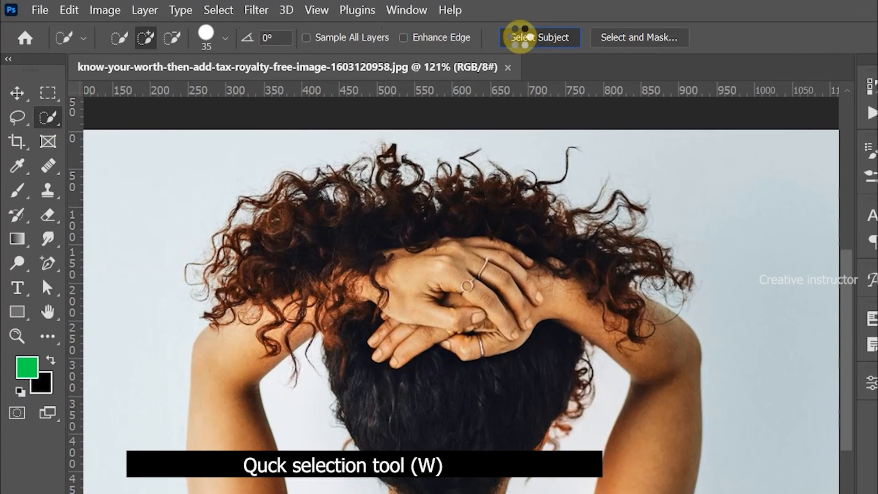
click(539, 38)
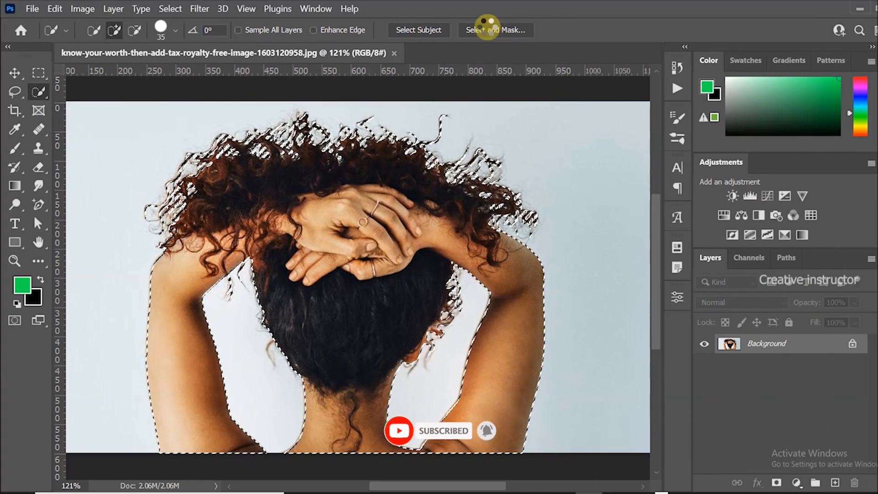
Step: Open the woman's selection in Select and Mask with the red overlay view
click(495, 30)
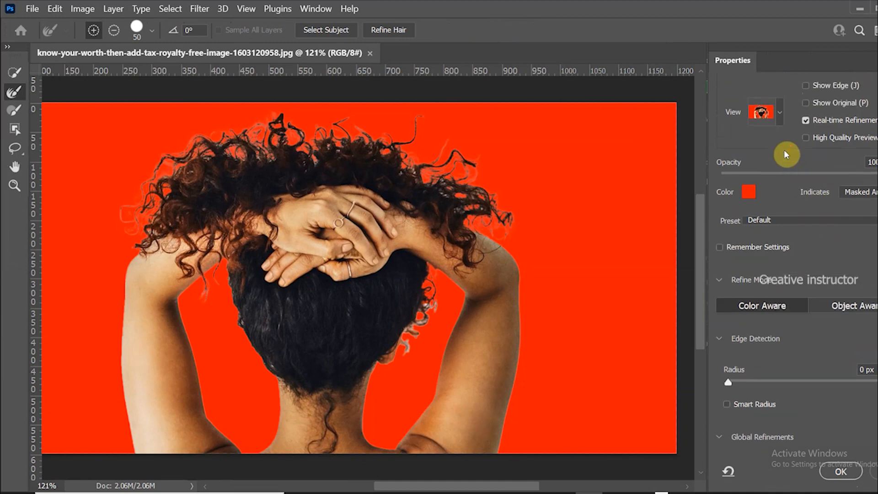
click(763, 112)
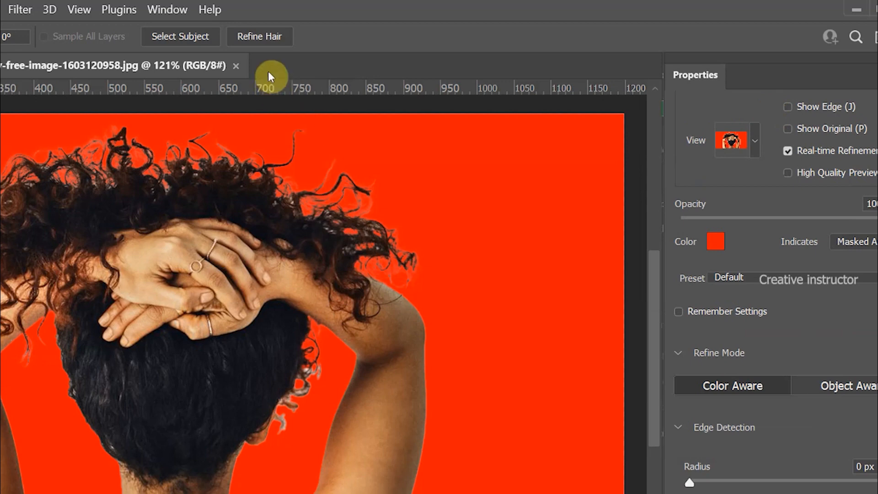
mouse_move(260, 37)
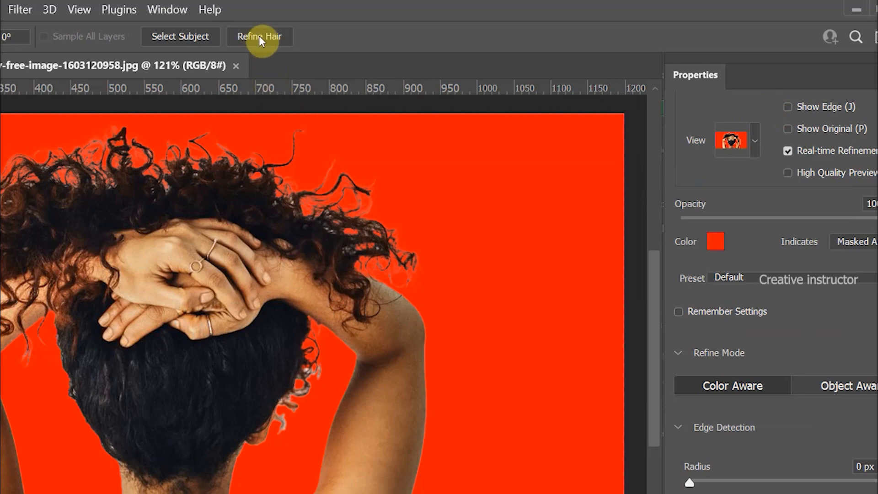
mouse_move(260, 37)
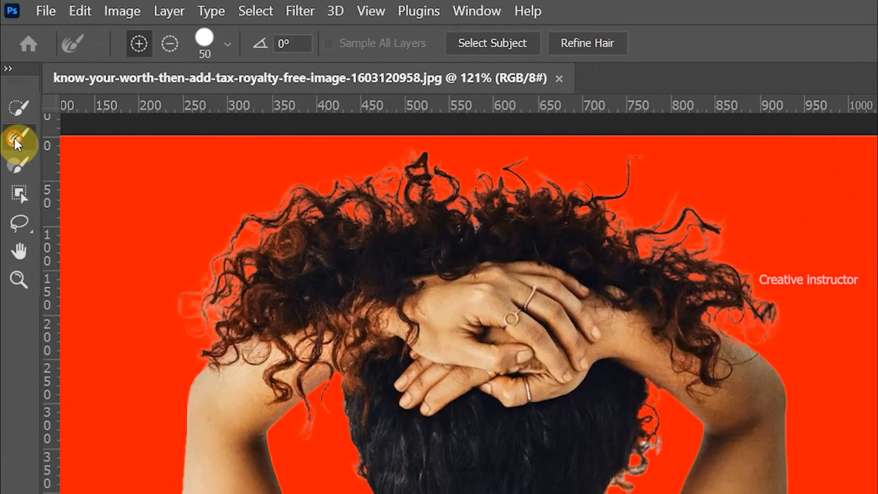
mouse_move(179, 352)
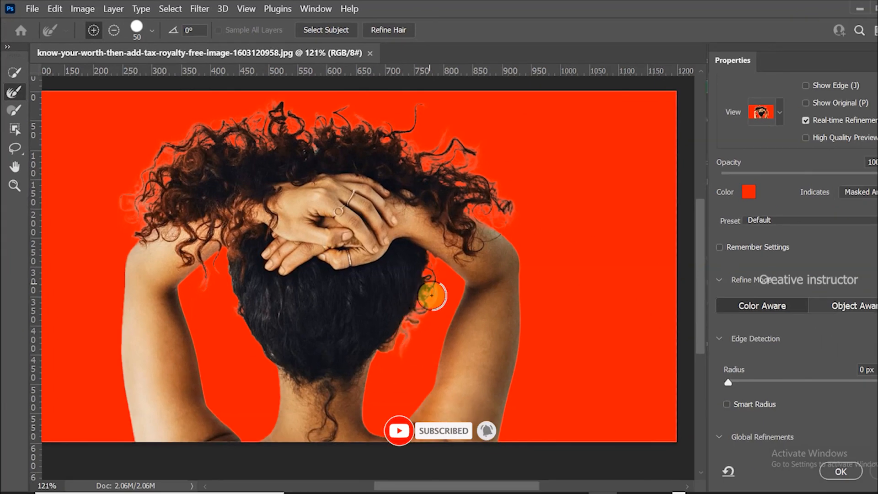
Step: Brush Refine Edge over the curls beside her neck and along the top of her hair
drag(434, 294, 266, 357)
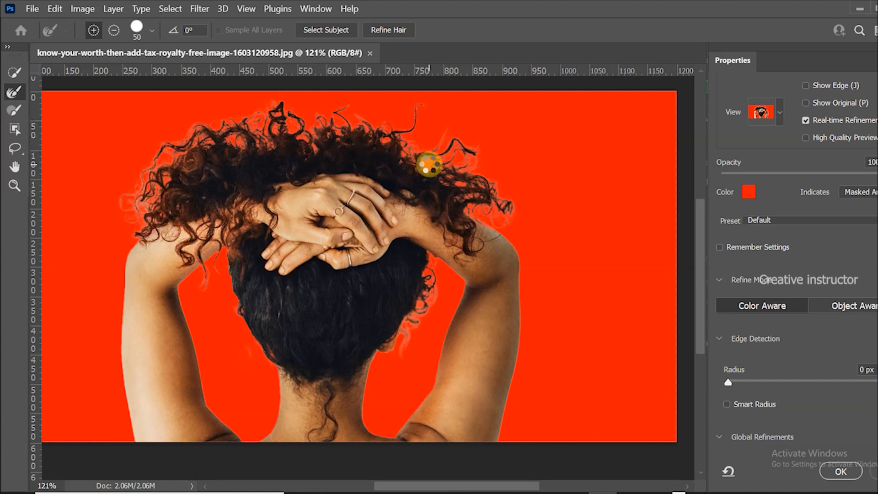
drag(428, 168, 138, 182)
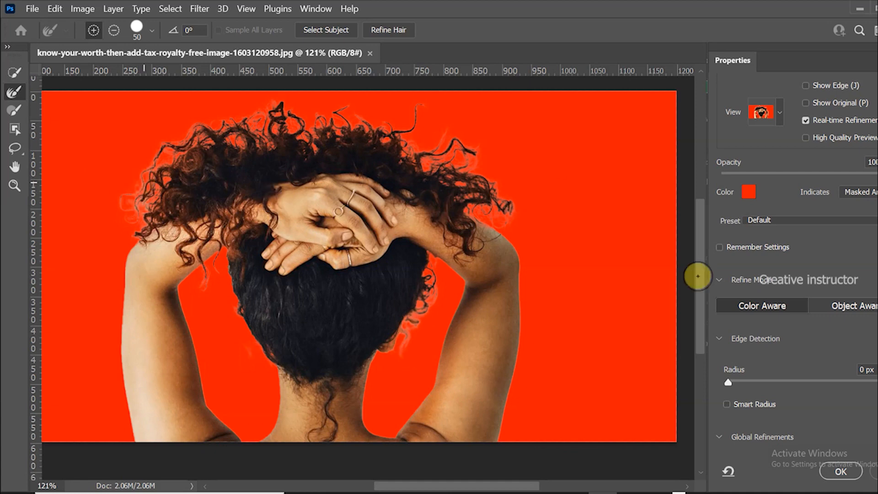
Step: Enable Decontaminate Colors and output to a new layer with layer mask
scroll(down, 3)
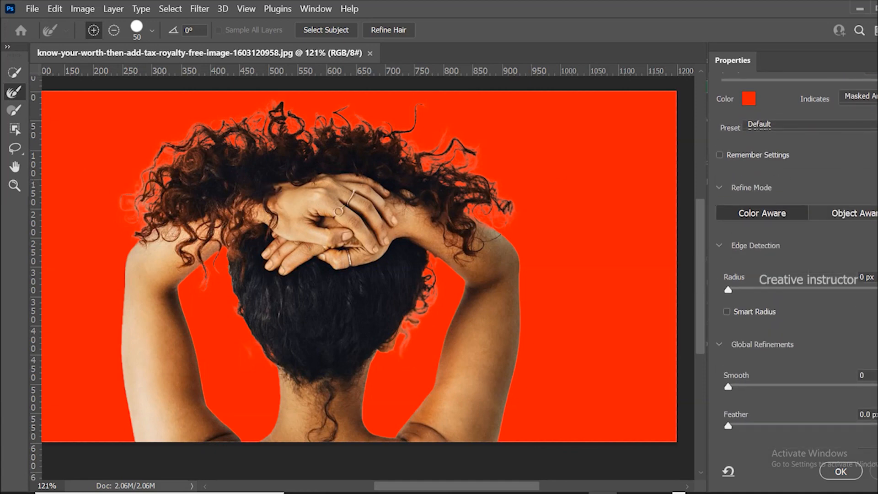
scroll(down, 3)
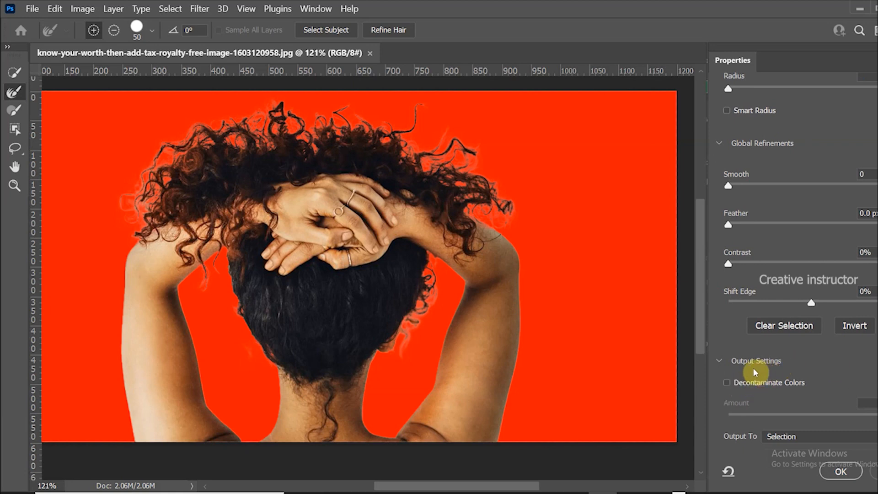
click(728, 383)
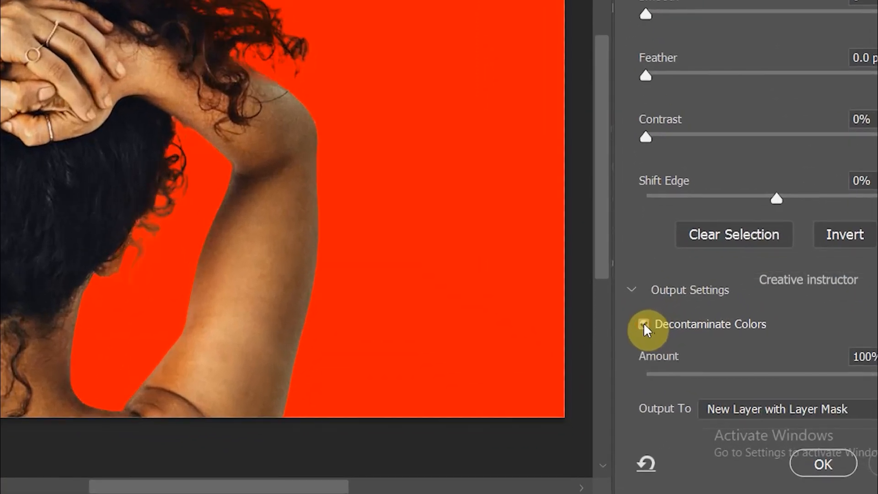
mouse_move(646, 329)
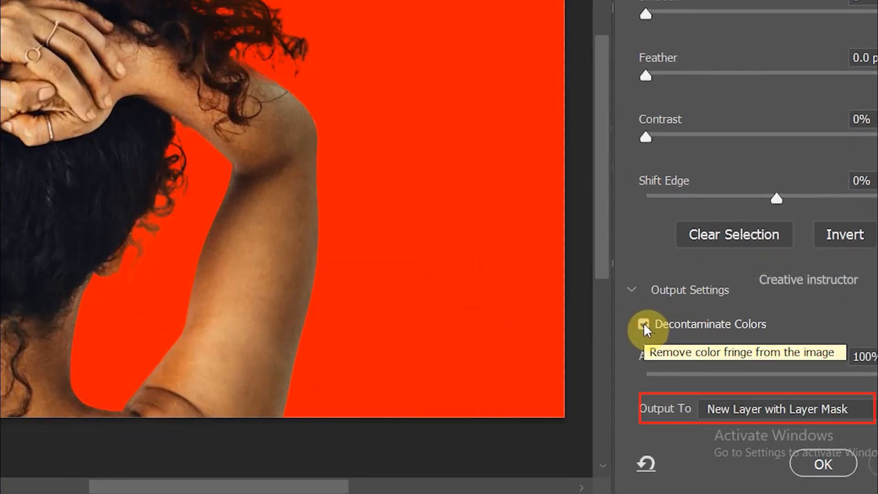
click(644, 324)
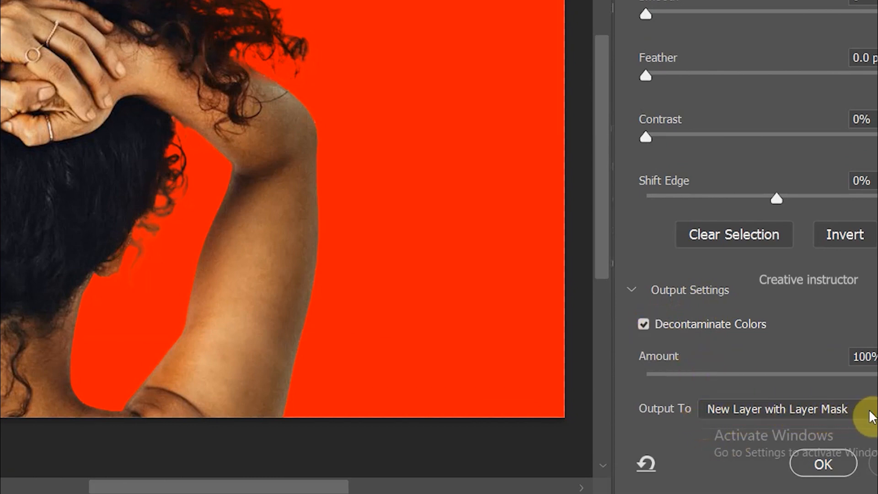
mouse_move(824, 465)
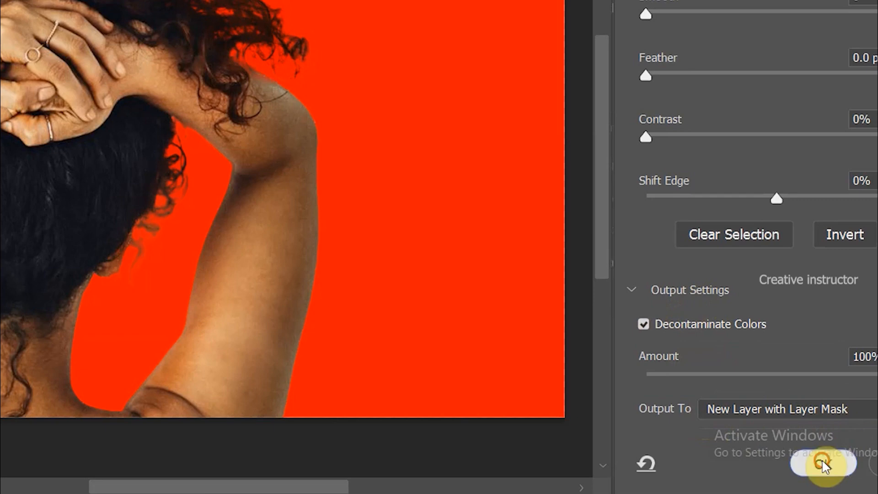
click(824, 462)
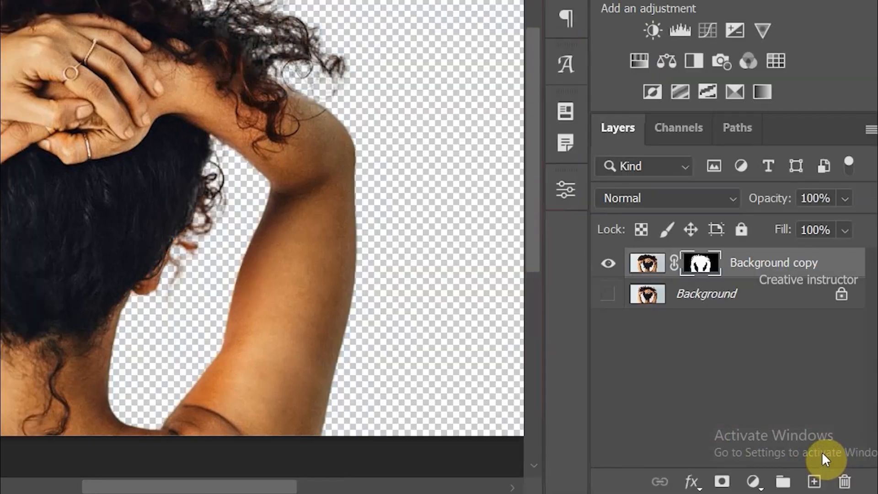
mouse_move(773, 300)
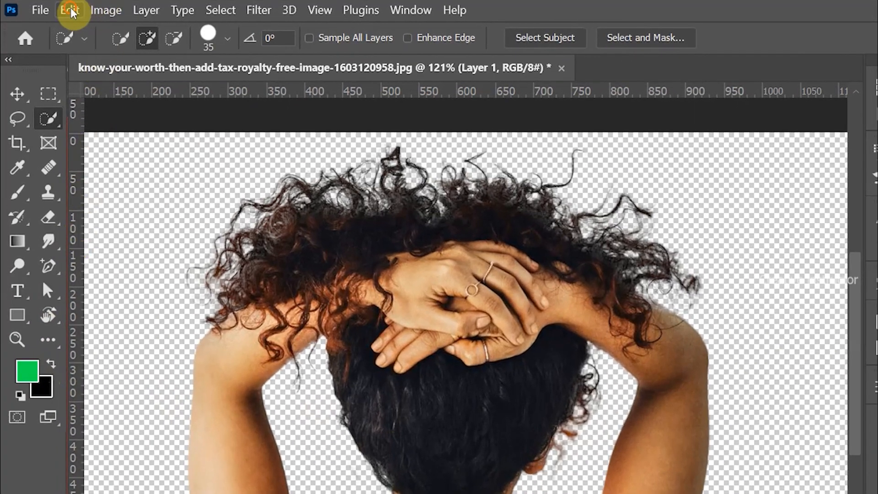
Step: Fill Layer 1 with the green foreground colour via Edit > Fill
click(68, 10)
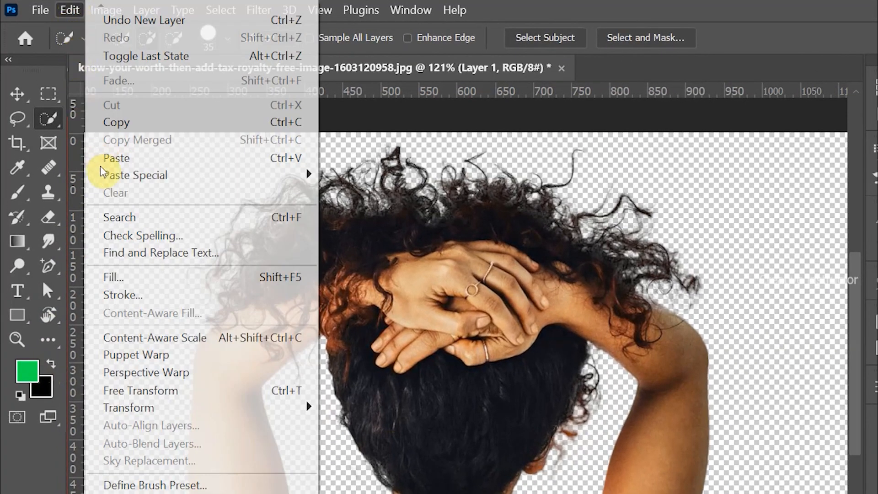
mouse_move(119, 218)
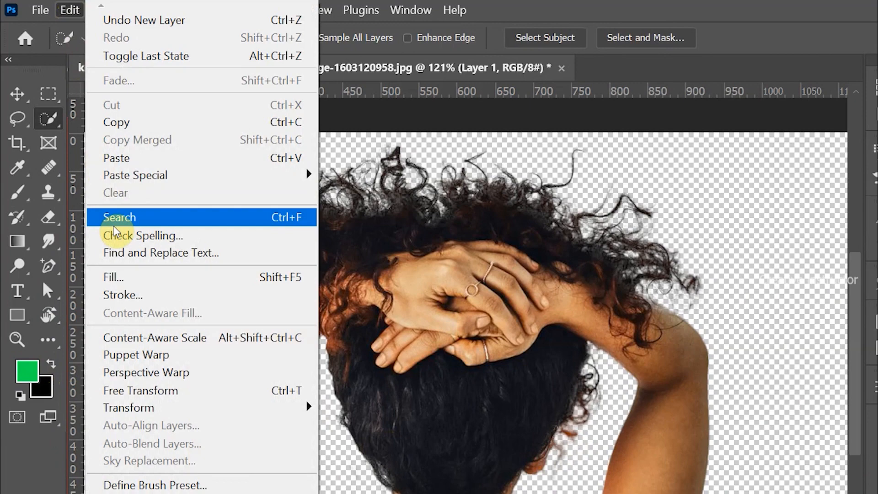
click(114, 277)
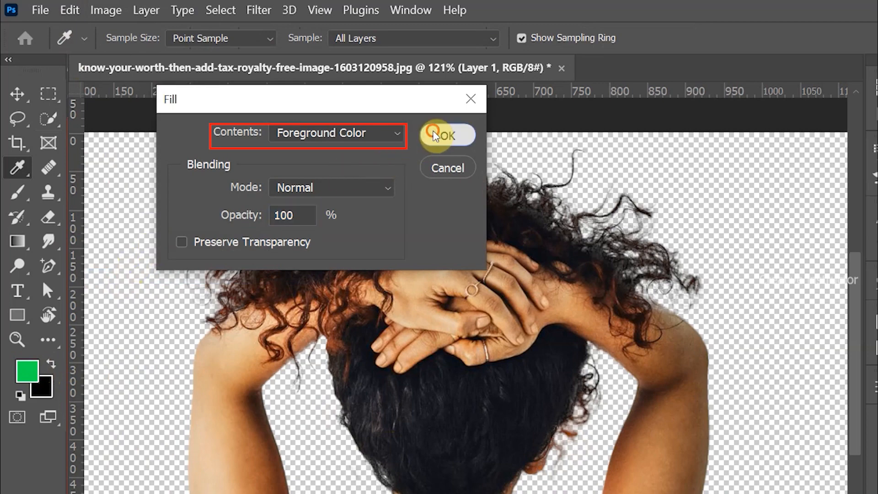
click(446, 136)
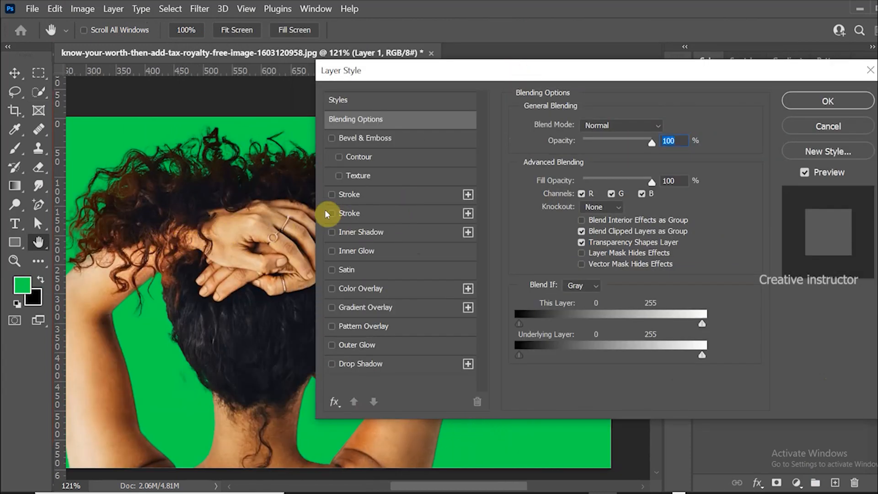
Step: Enable Color Overlay on Layer 1 and try hues, first accepting magenta
click(332, 289)
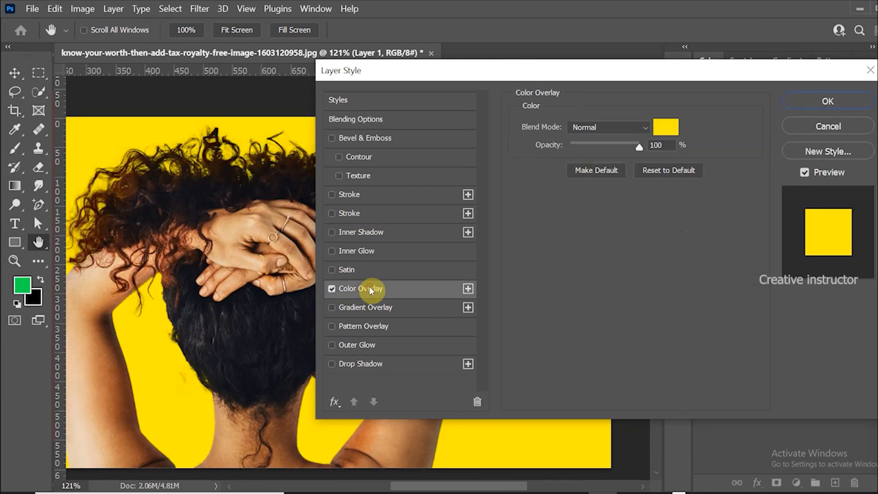
click(667, 127)
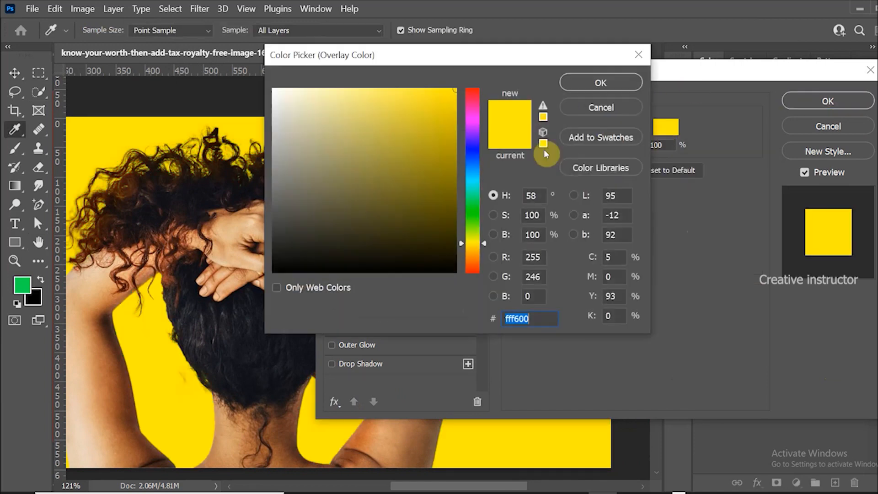
click(473, 244)
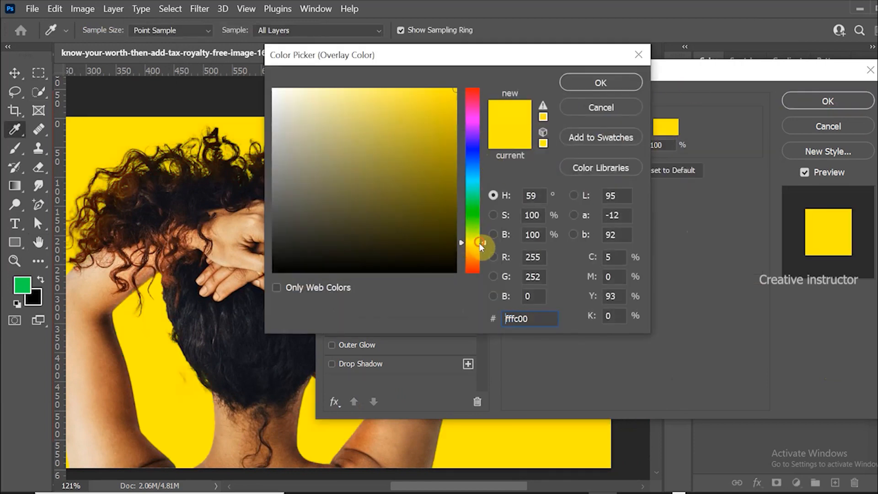
drag(472, 243, 472, 257)
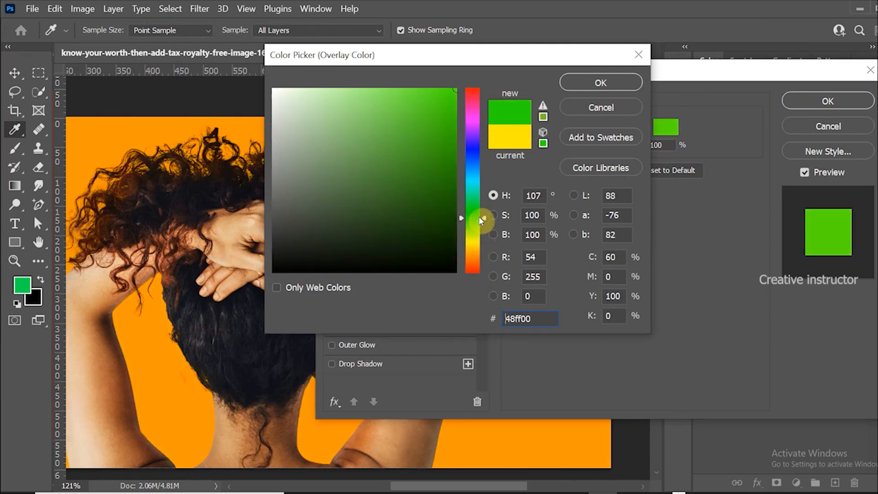
click(474, 188)
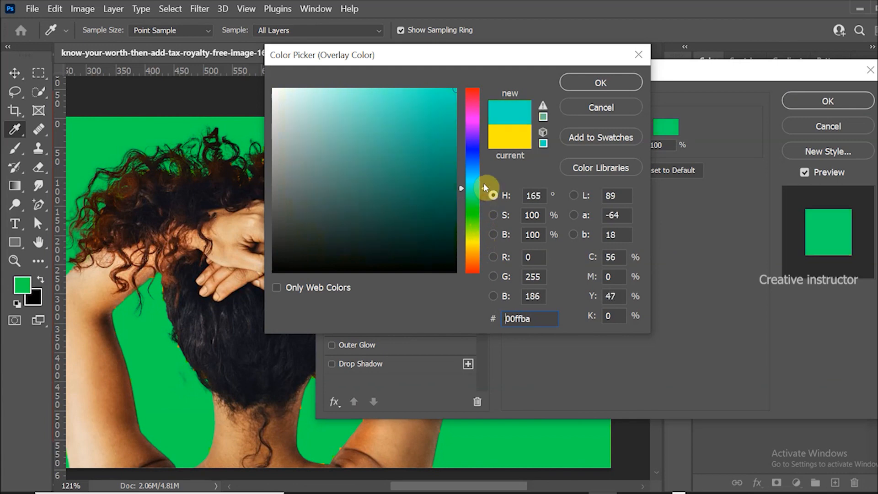
drag(472, 188, 472, 156)
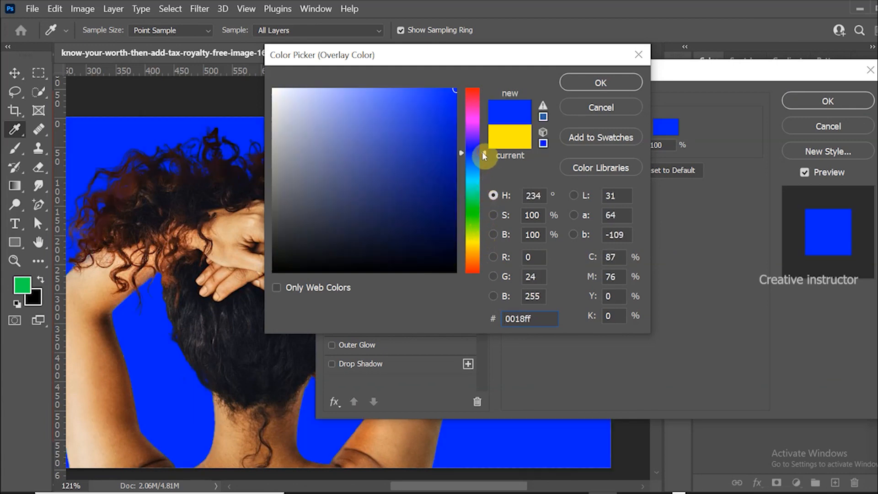
drag(484, 154, 484, 129)
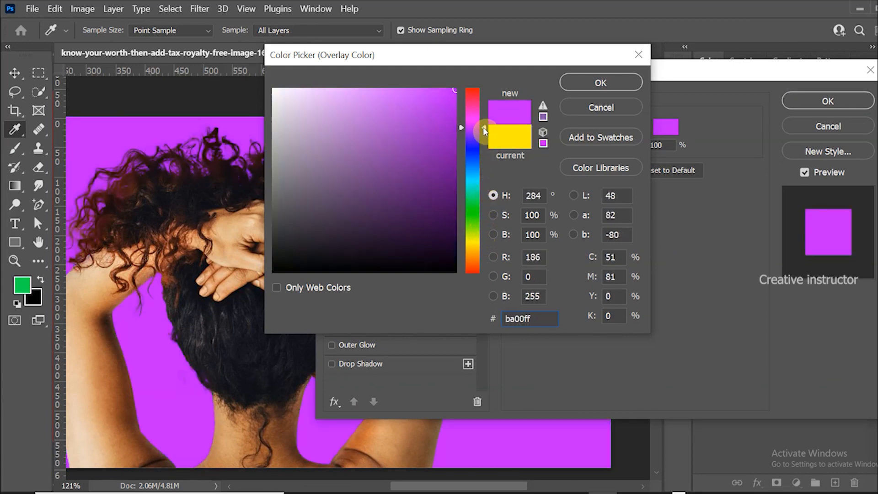
drag(483, 130, 484, 120)
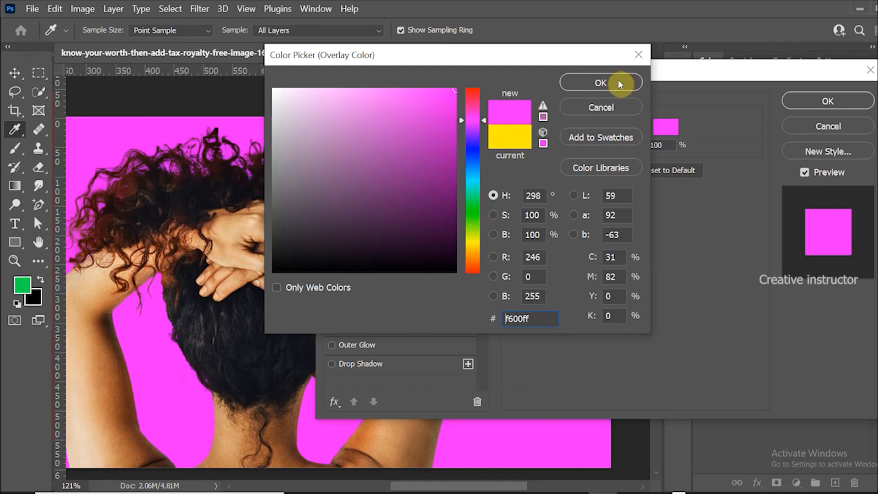
click(601, 83)
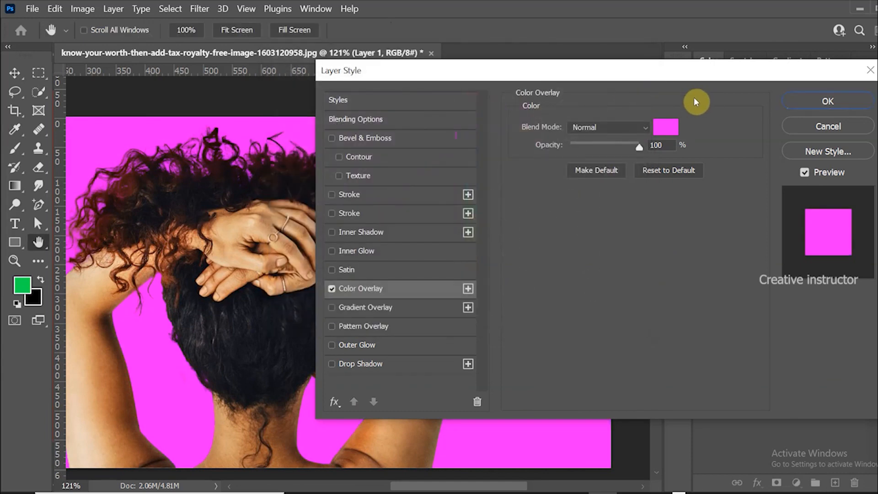
Step: Change the overlay colour to orange and apply the layer style
click(666, 127)
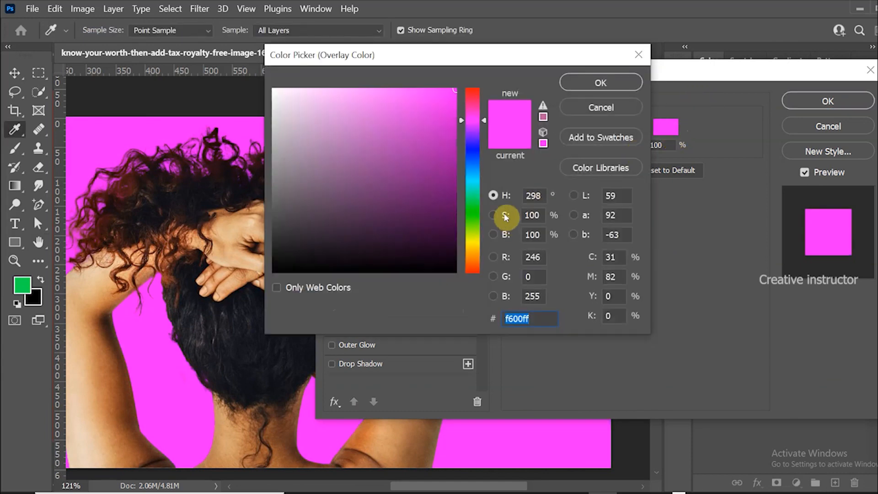
click(472, 254)
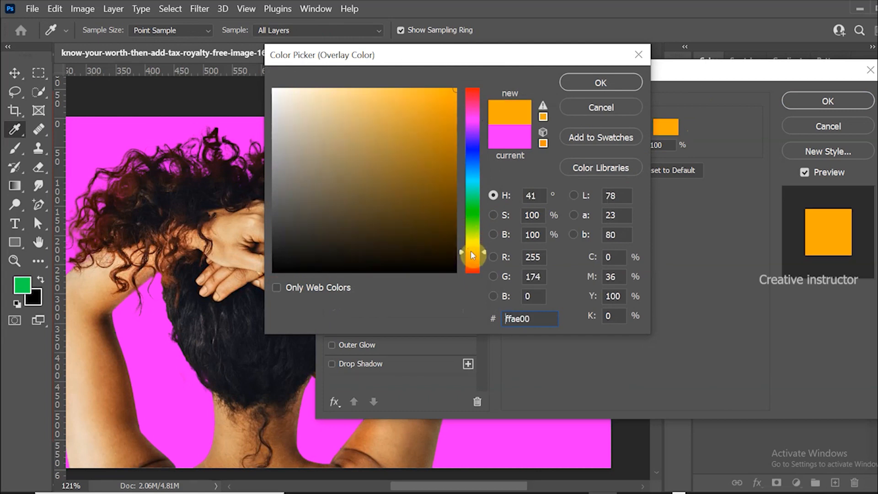
click(601, 82)
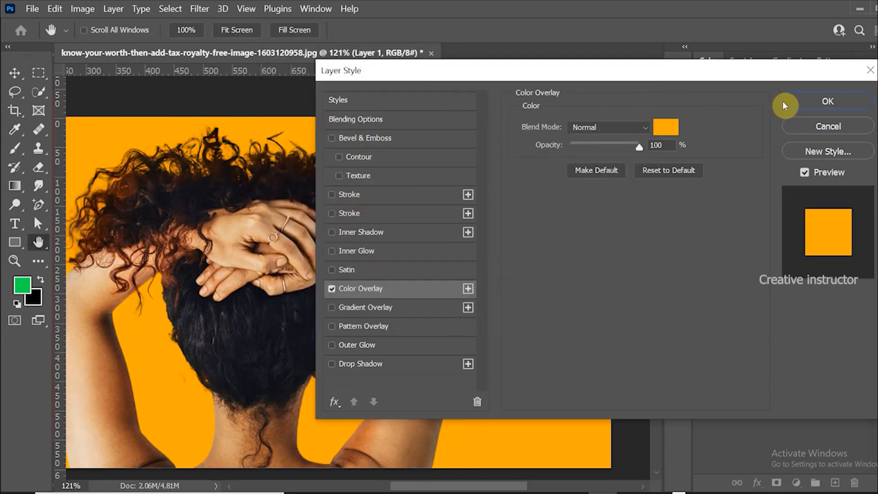
click(828, 101)
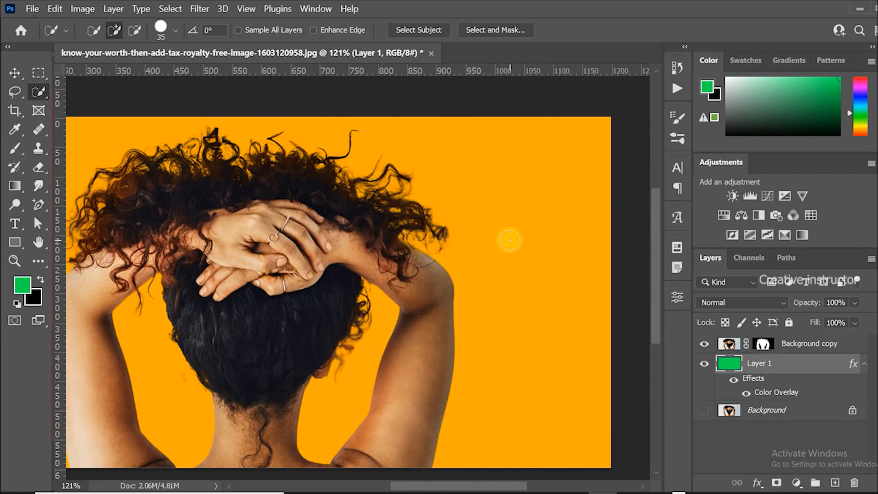